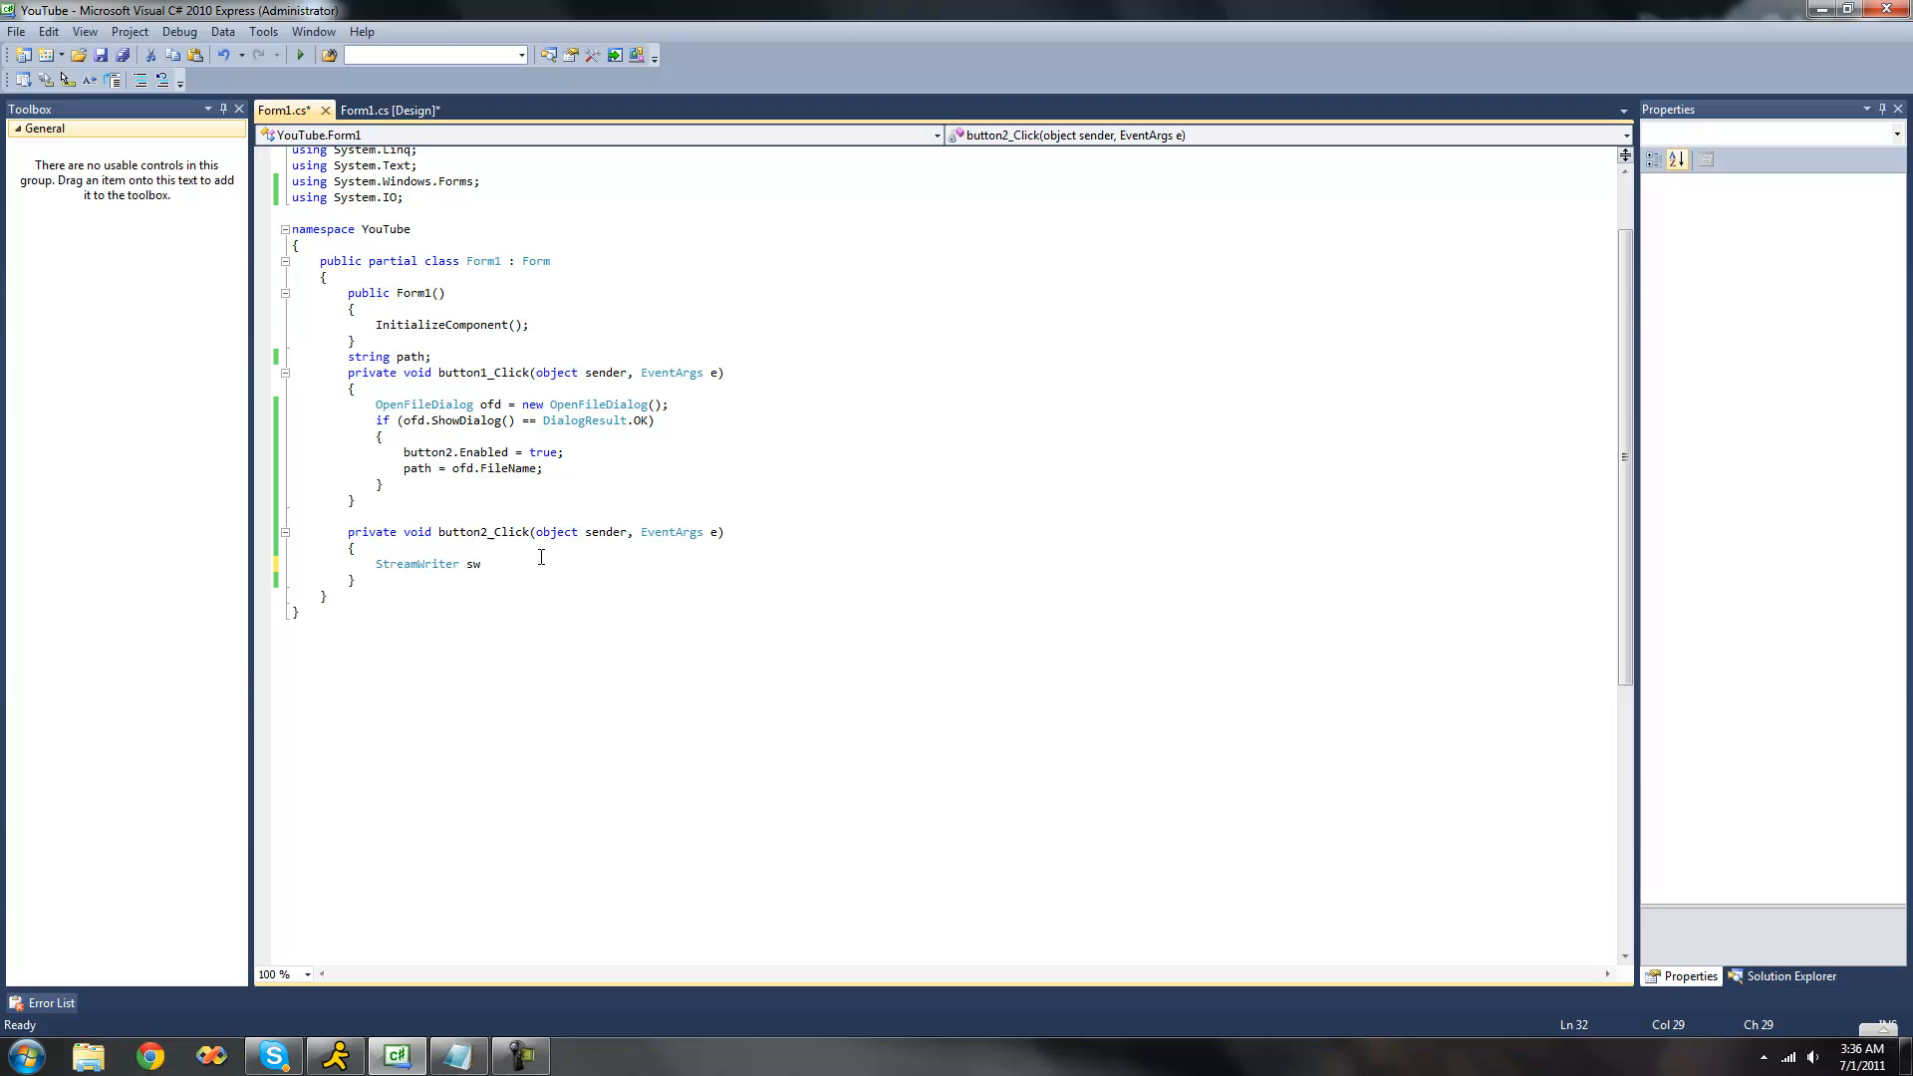
{"action": "type", "text": "= new StreamWriter"}
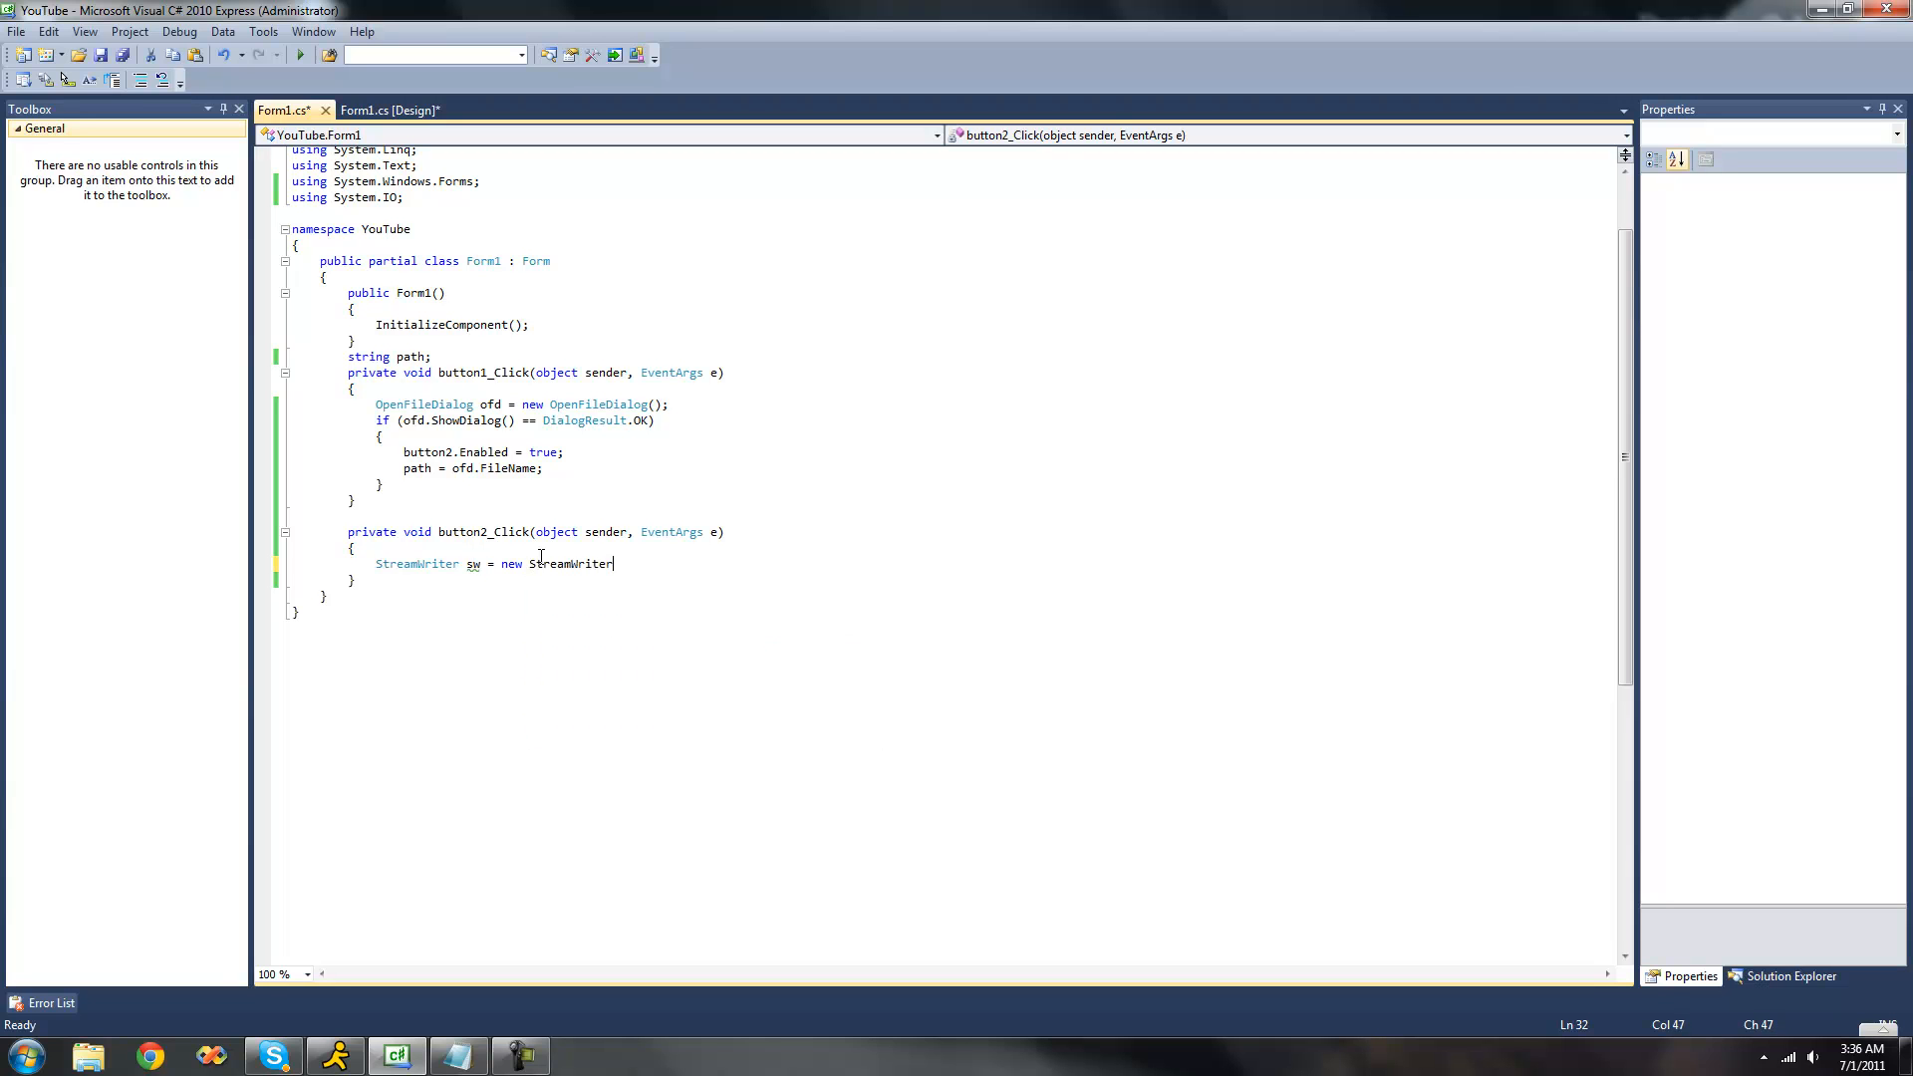